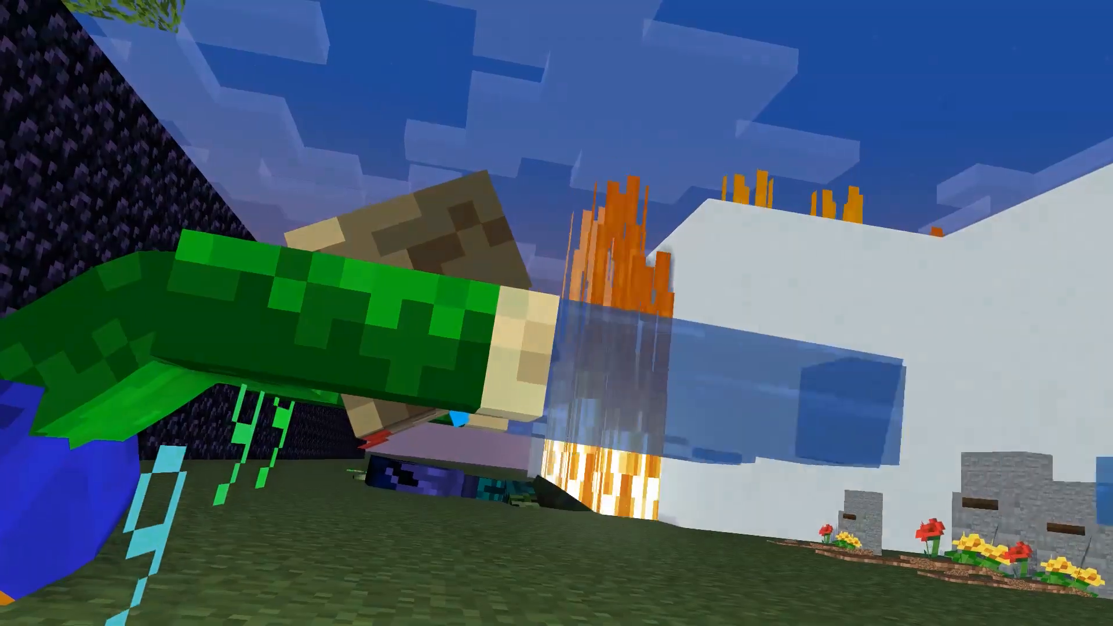
pyautogui.moveTo(556, 313)
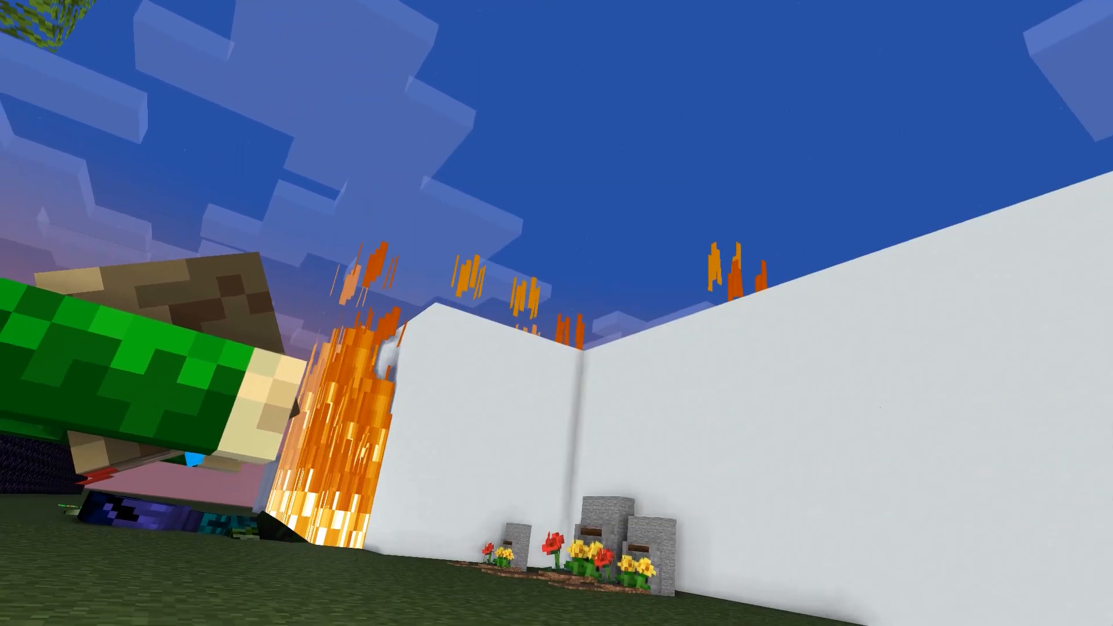